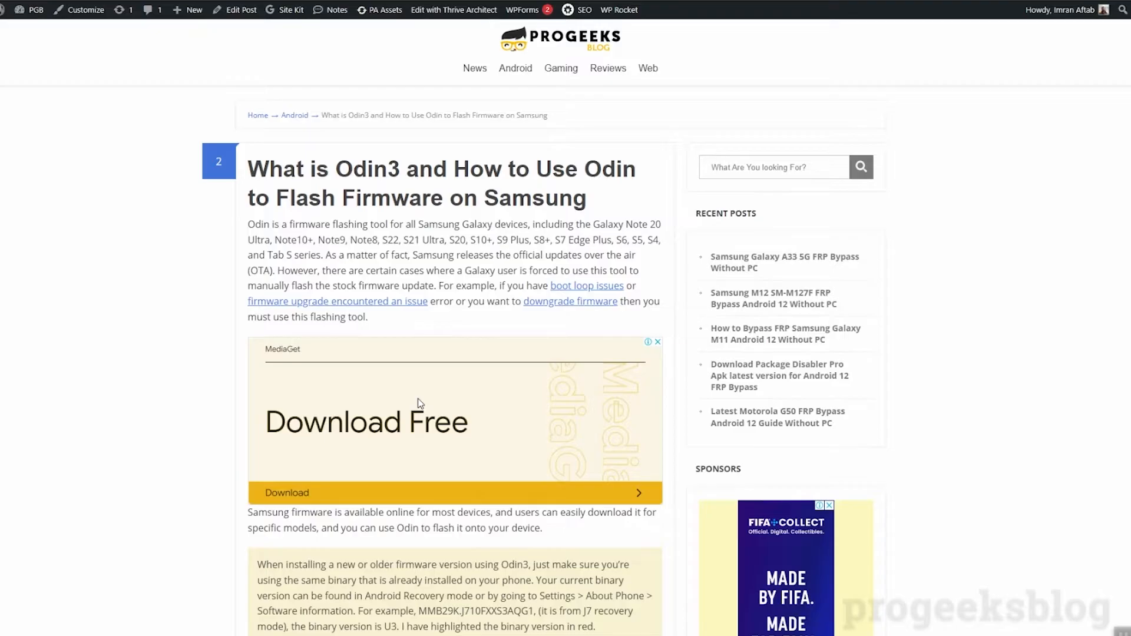
{"action": "mouse_move", "coordinate": [425, 420]}
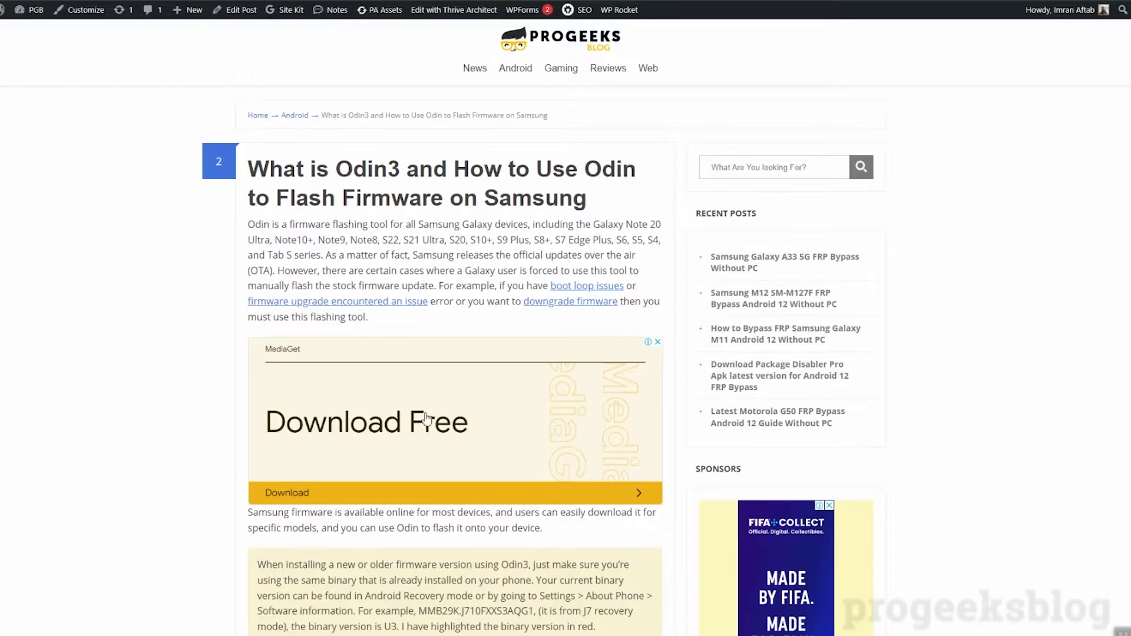
{"action": "mouse_move", "coordinate": [425, 418]}
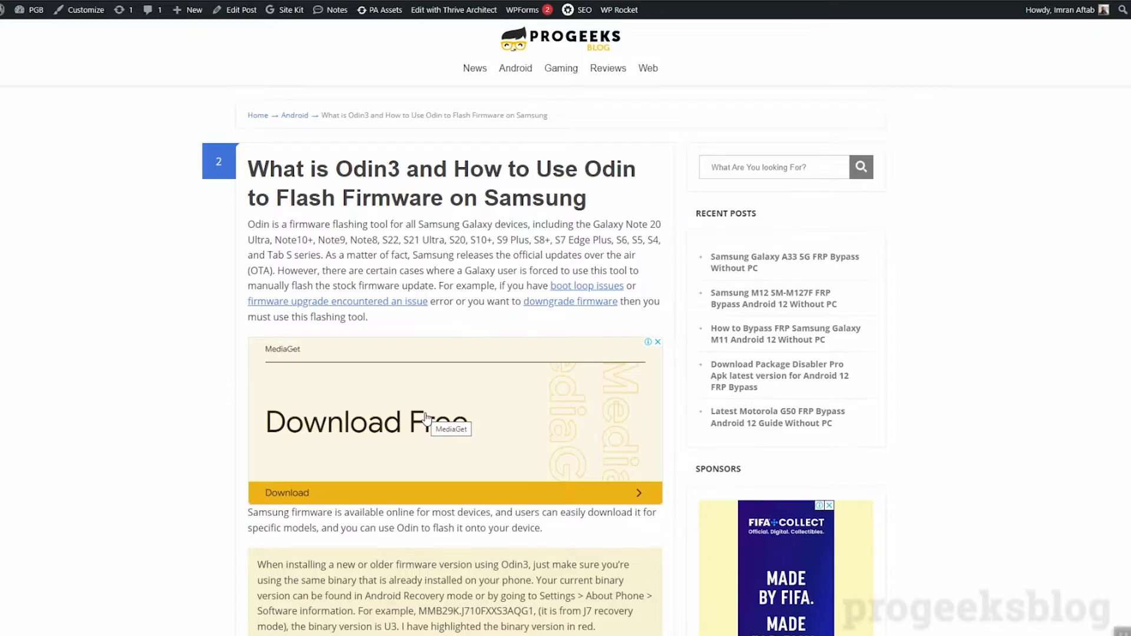
- Scroll the Odin3 guide to Requirements: Sammobile stock firmware, Odin and Samsung USB drivers
{"action": "scroll", "scroll_direction": "down", "scroll_amount": 3}
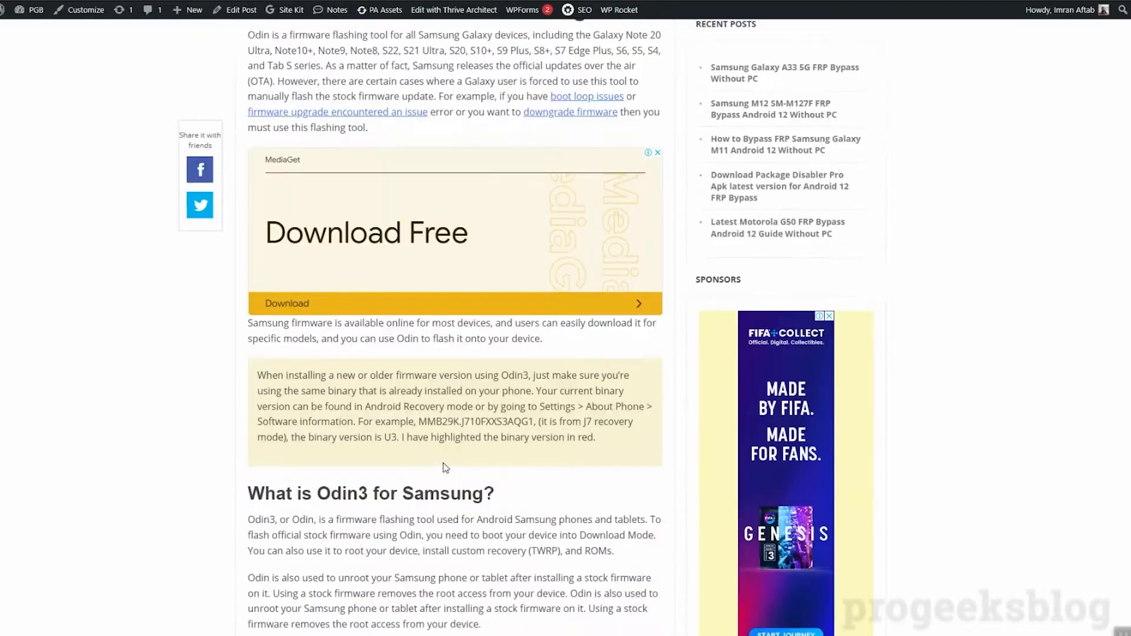
{"action": "scroll", "scroll_direction": "down", "scroll_amount": 3}
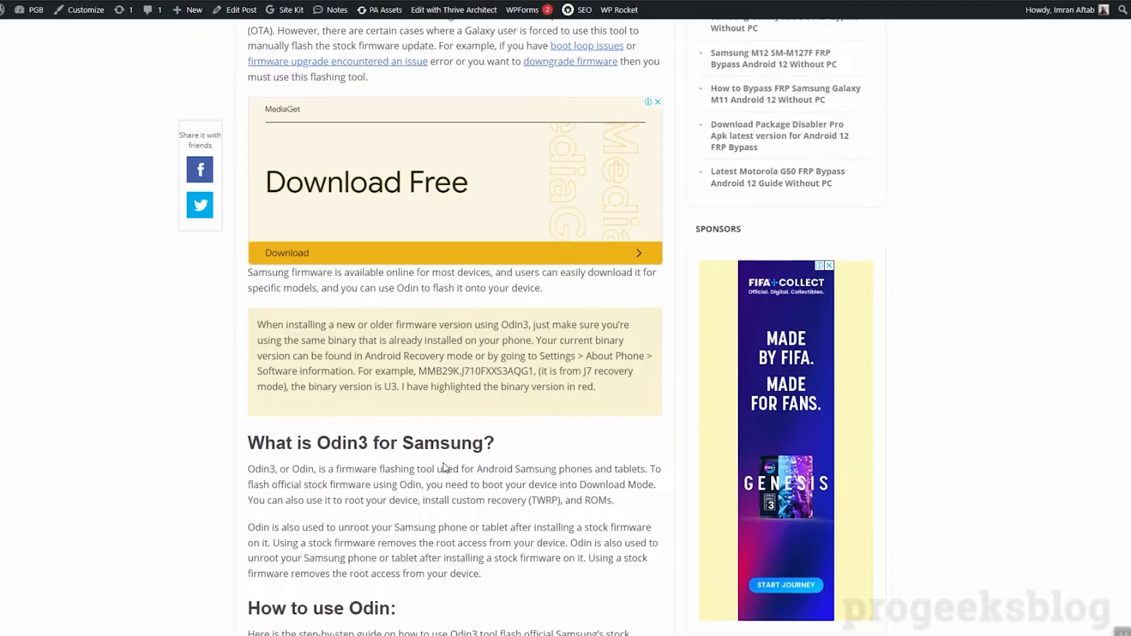
{"action": "scroll", "scroll_direction": "up", "scroll_amount": 3}
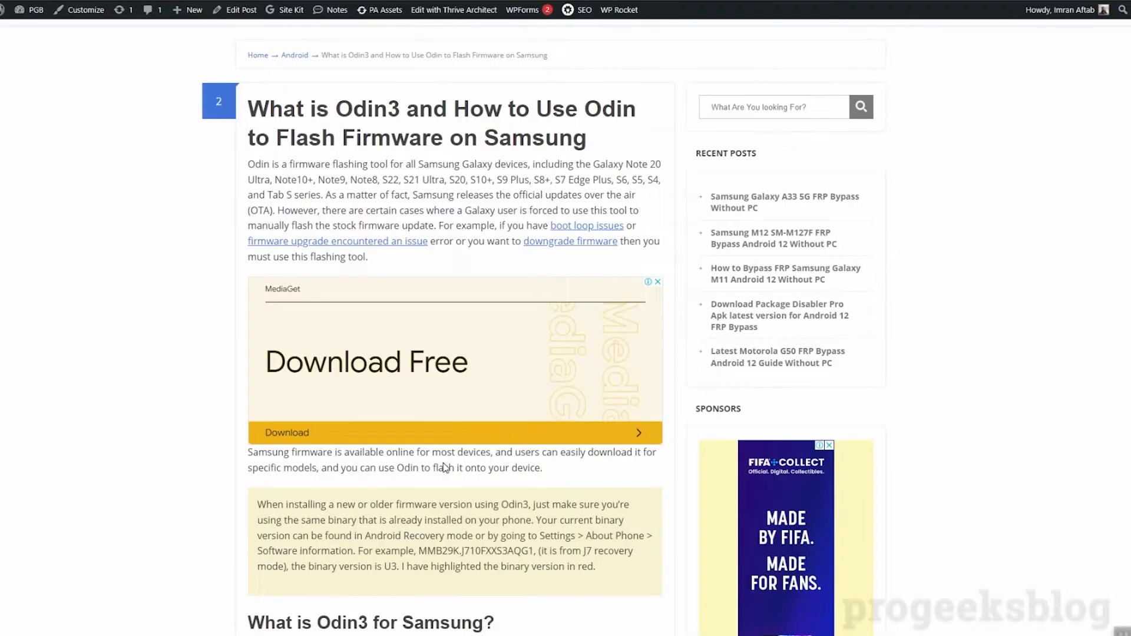
{"action": "mouse_move", "coordinate": [440, 495]}
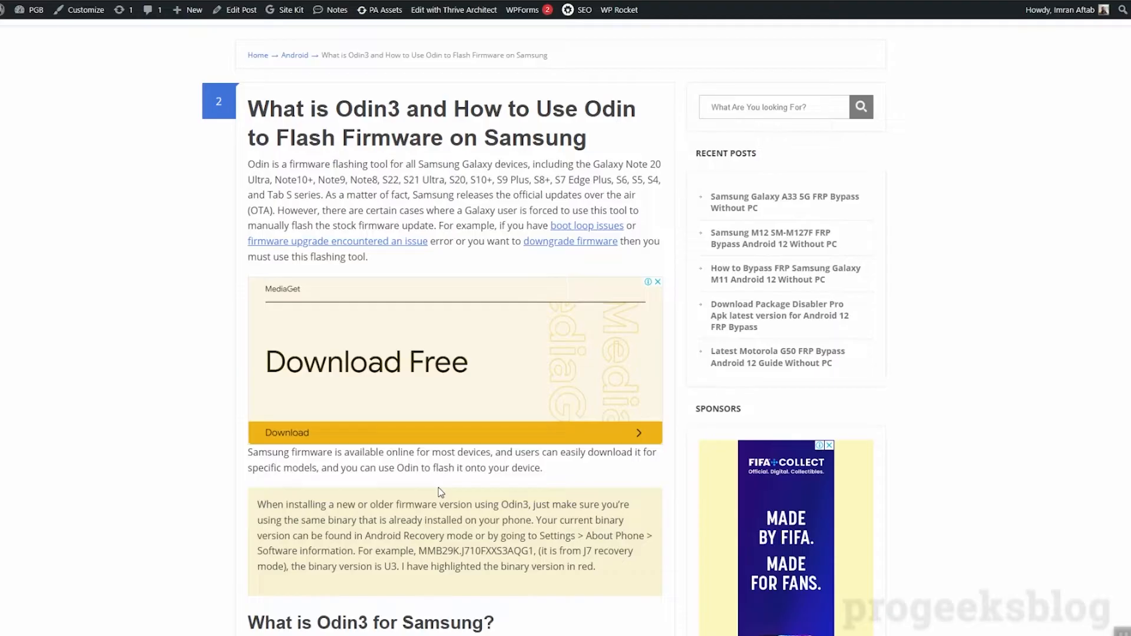
{"action": "mouse_move", "coordinate": [441, 486]}
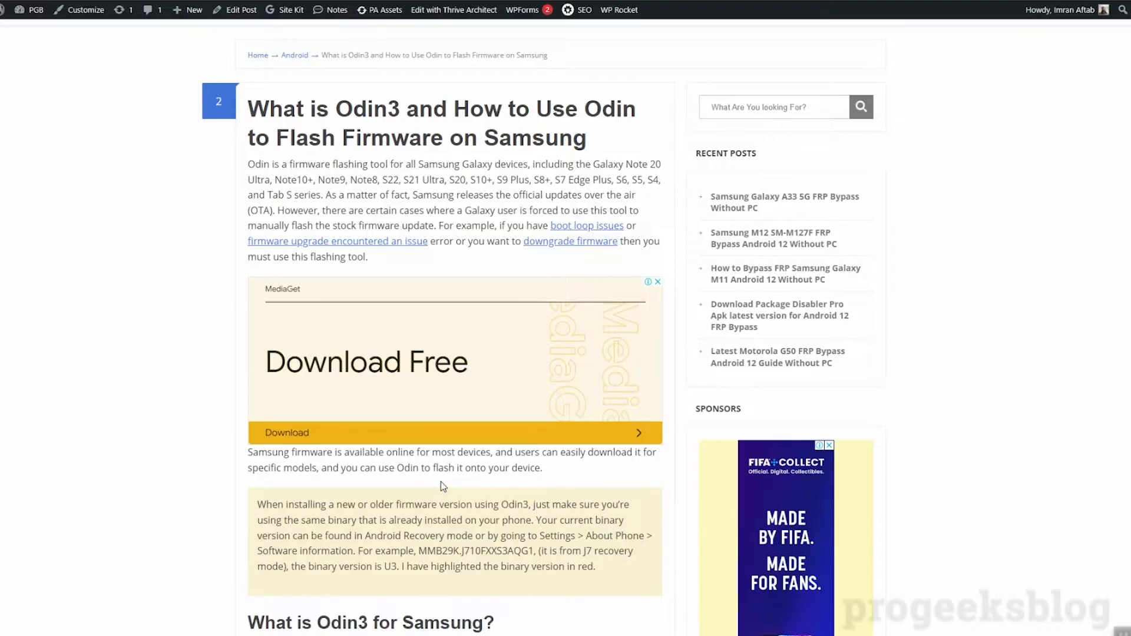
{"action": "scroll", "scroll_direction": "down", "scroll_amount": 3}
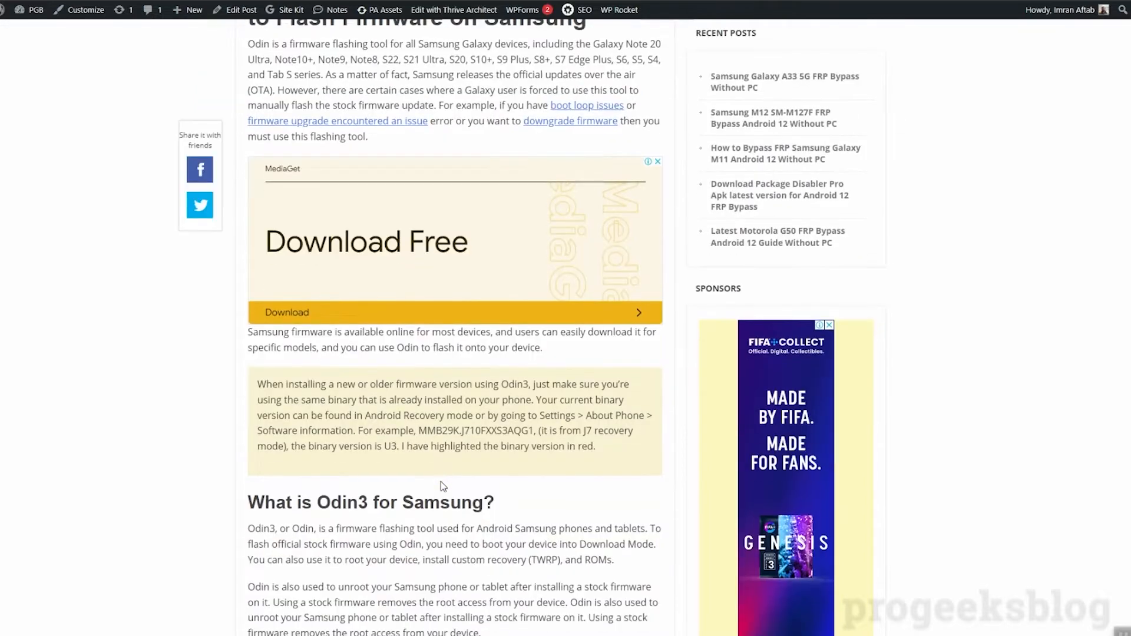
{"action": "scroll", "scroll_direction": "down", "scroll_amount": 3}
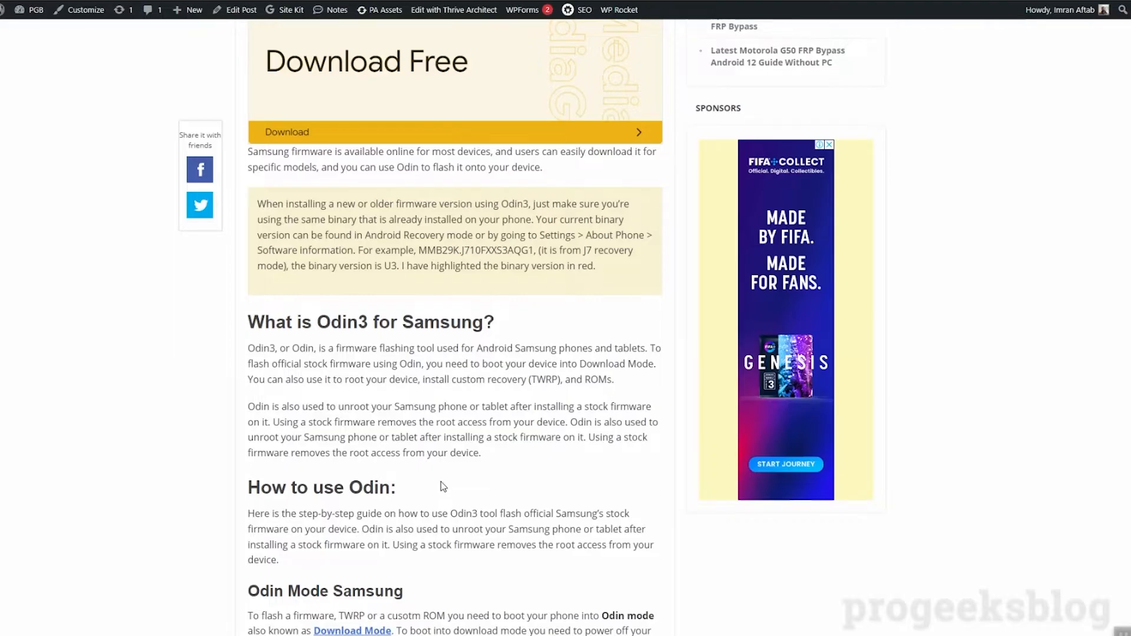
{"action": "scroll", "scroll_direction": "down", "scroll_amount": 3}
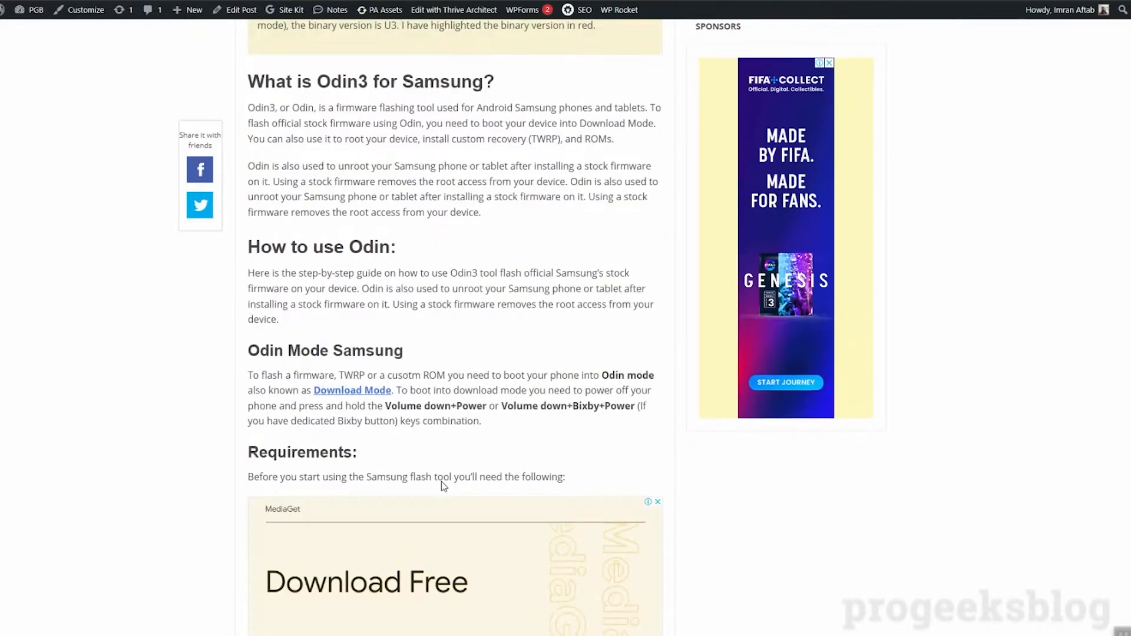
{"action": "scroll", "scroll_direction": "down", "scroll_amount": 3}
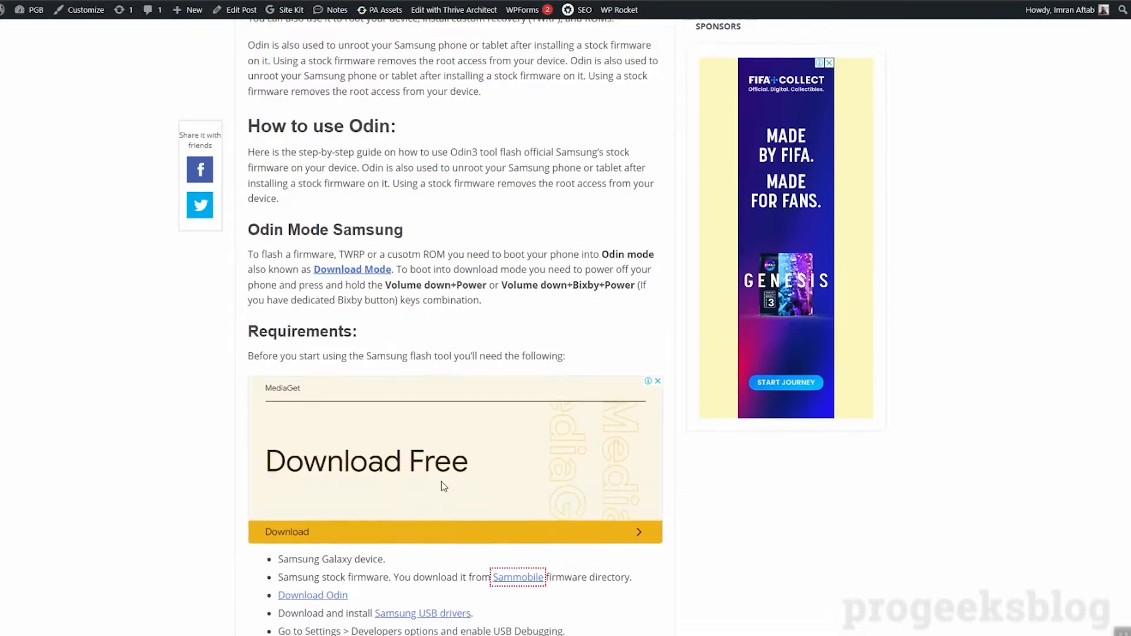
{"action": "scroll", "scroll_direction": "down", "scroll_amount": 3}
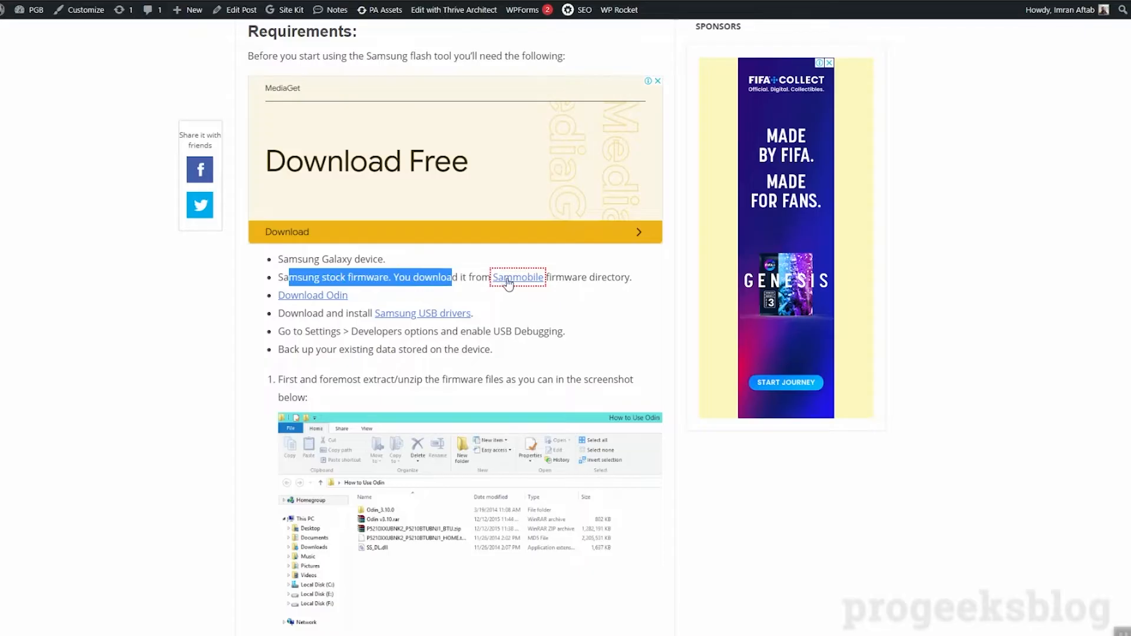
- Follow the Sammobile link in Requirements to SamMobile's firmware download page
{"action": "left_click", "coordinate": [518, 277]}
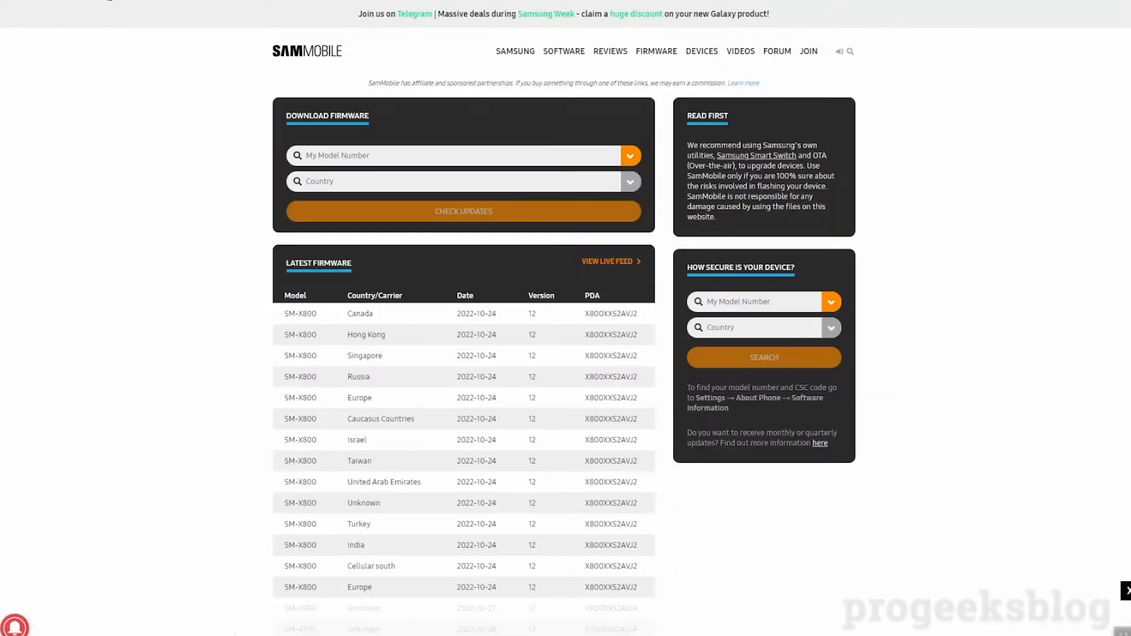
{"action": "mouse_move", "coordinate": [237, 18]}
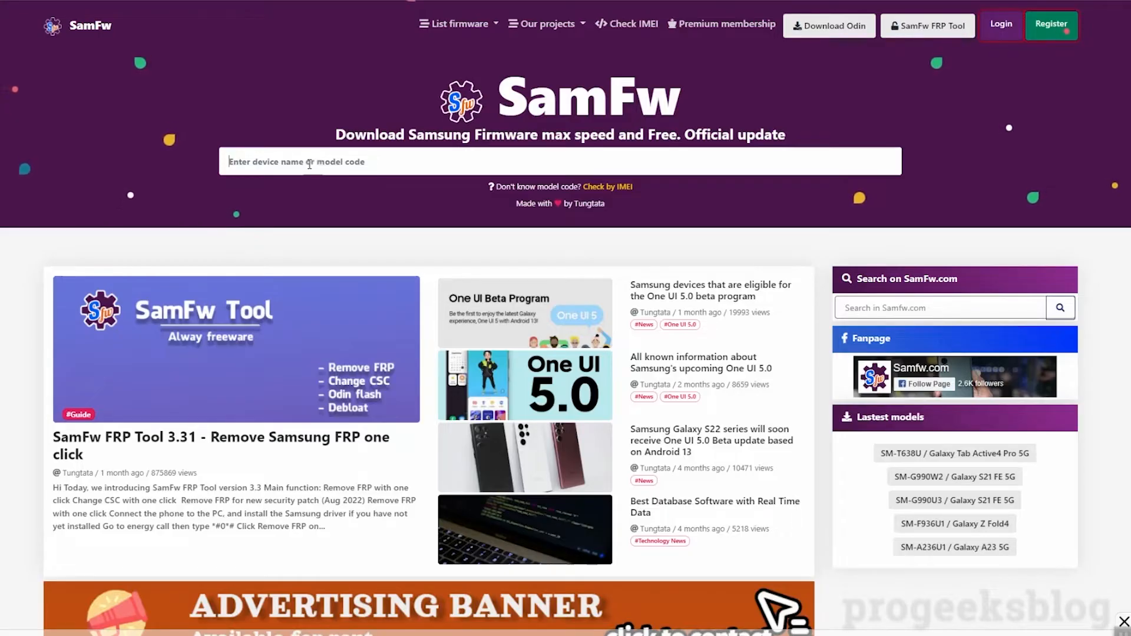
- Search 'sm-25', pick the Galaxy A32 SM-A325F, and filter to bit revision 2
{"action": "type", "text": "sm-a3"}
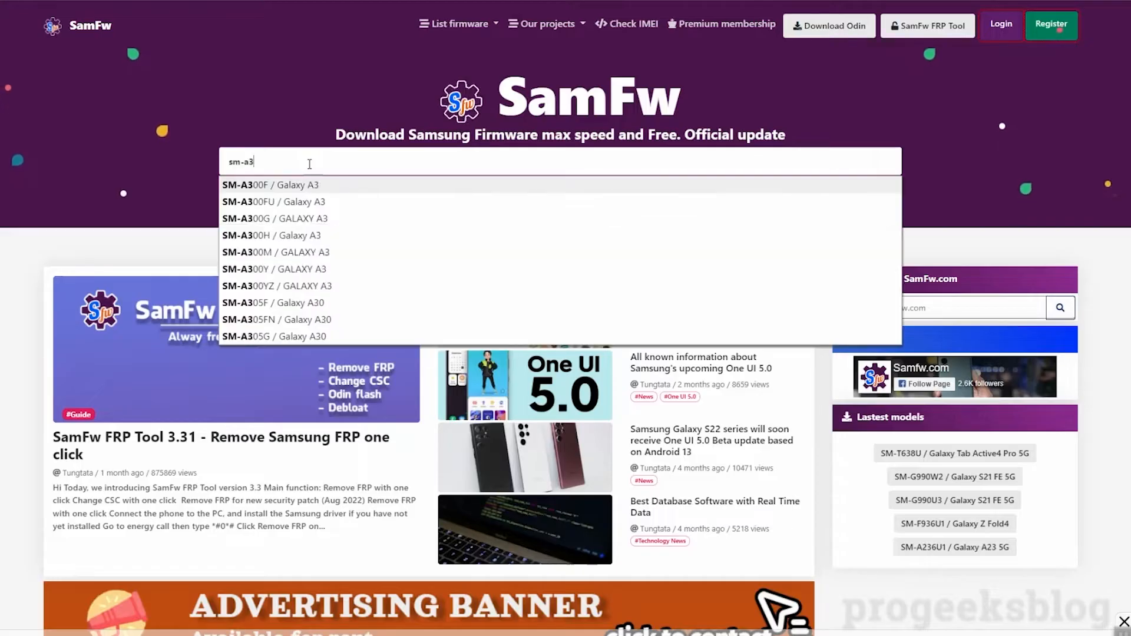
{"action": "type", "text": "25"}
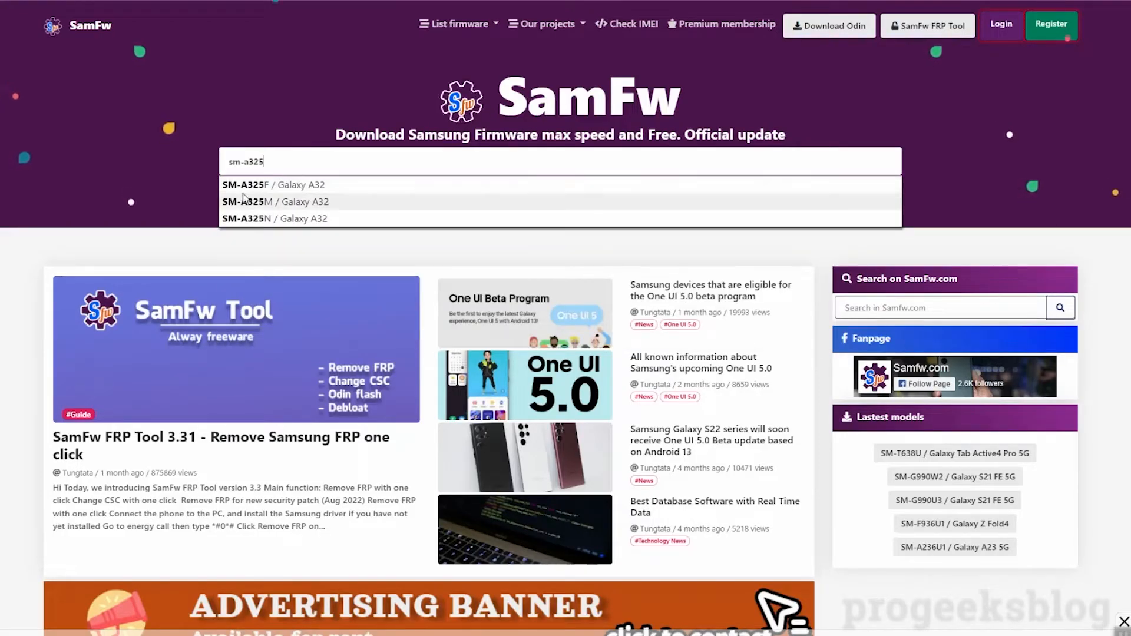
{"action": "left_click", "coordinate": [245, 185]}
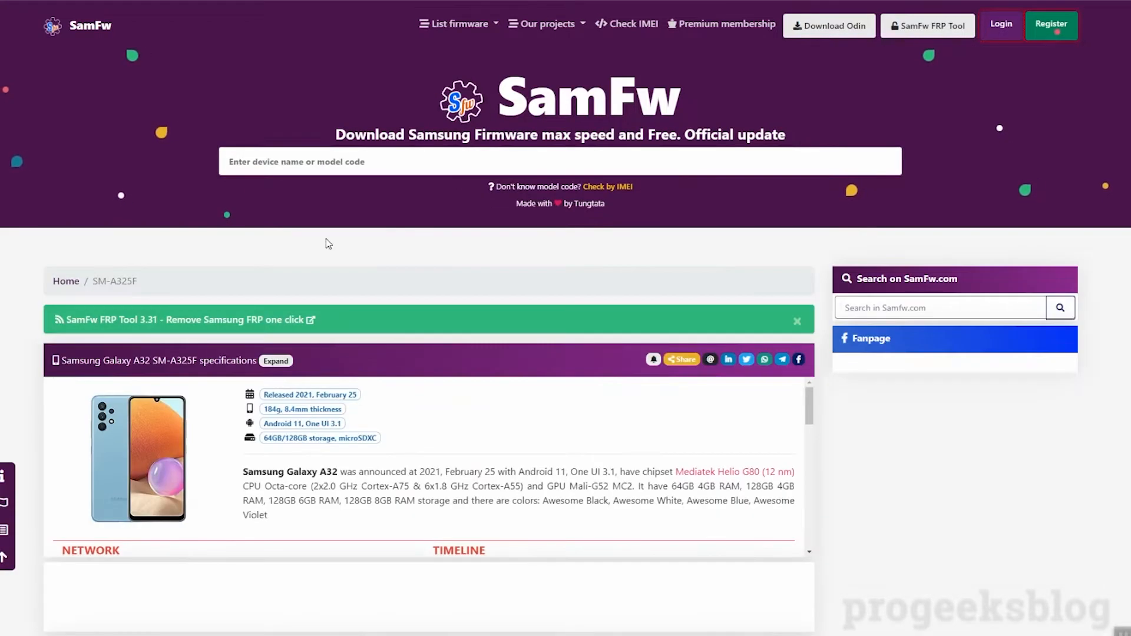
{"action": "scroll", "scroll_direction": "down", "scroll_amount": 3}
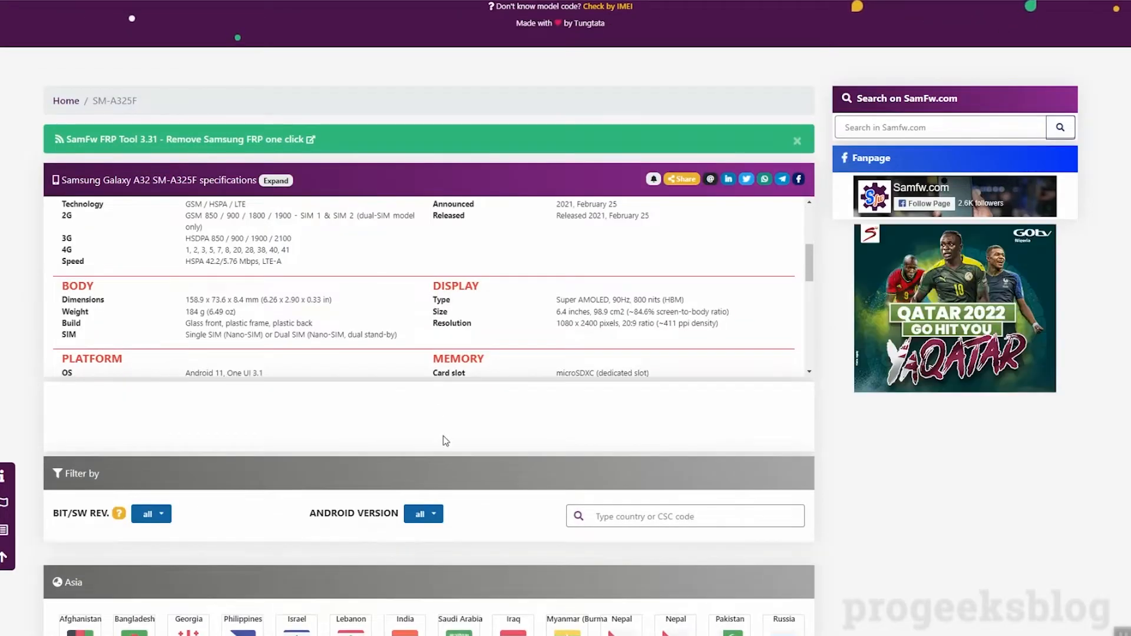
{"action": "scroll", "scroll_direction": "down", "scroll_amount": 3}
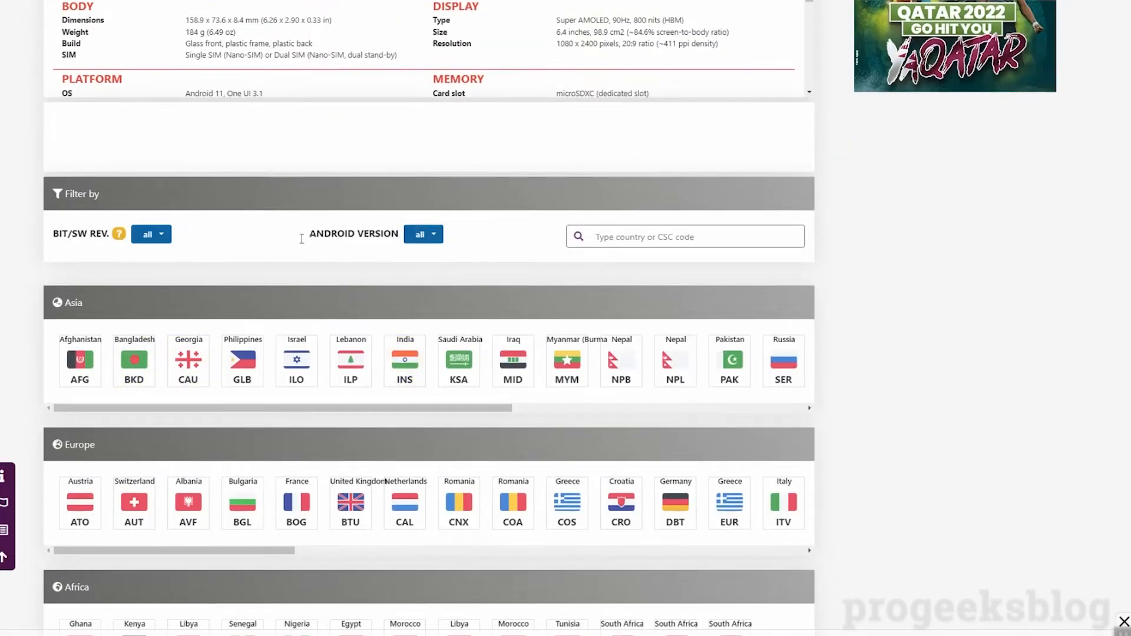
{"action": "left_click", "coordinate": [148, 233]}
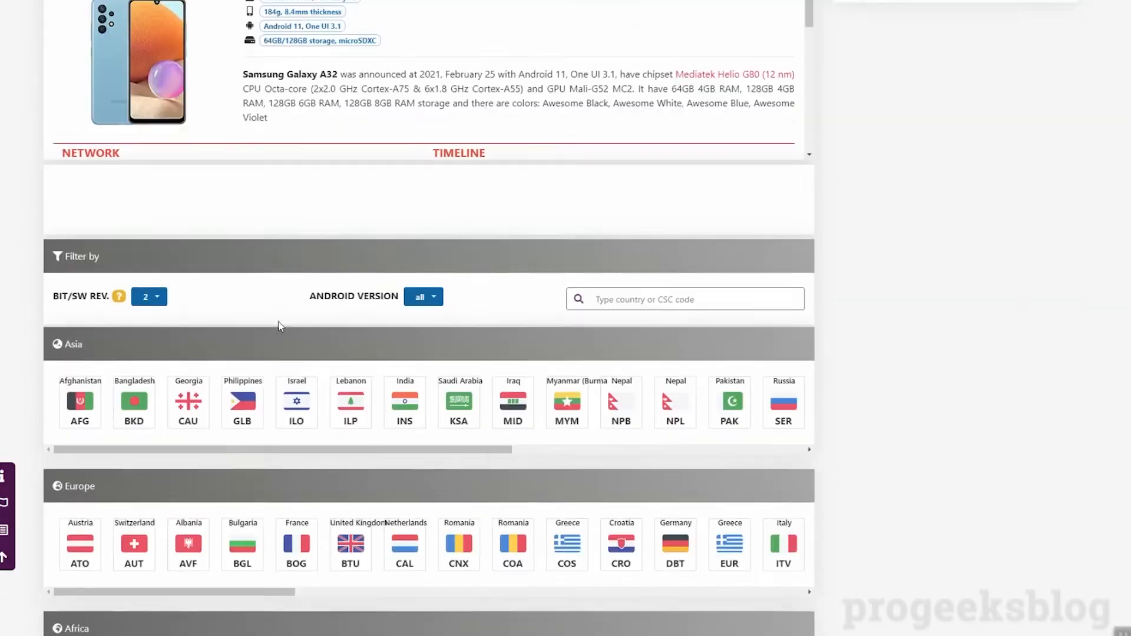
- Filter the firmware list to S (Android 12) and scroll the Asia flags to Pakistan
{"action": "scroll", "scroll_direction": "down", "scroll_amount": 3}
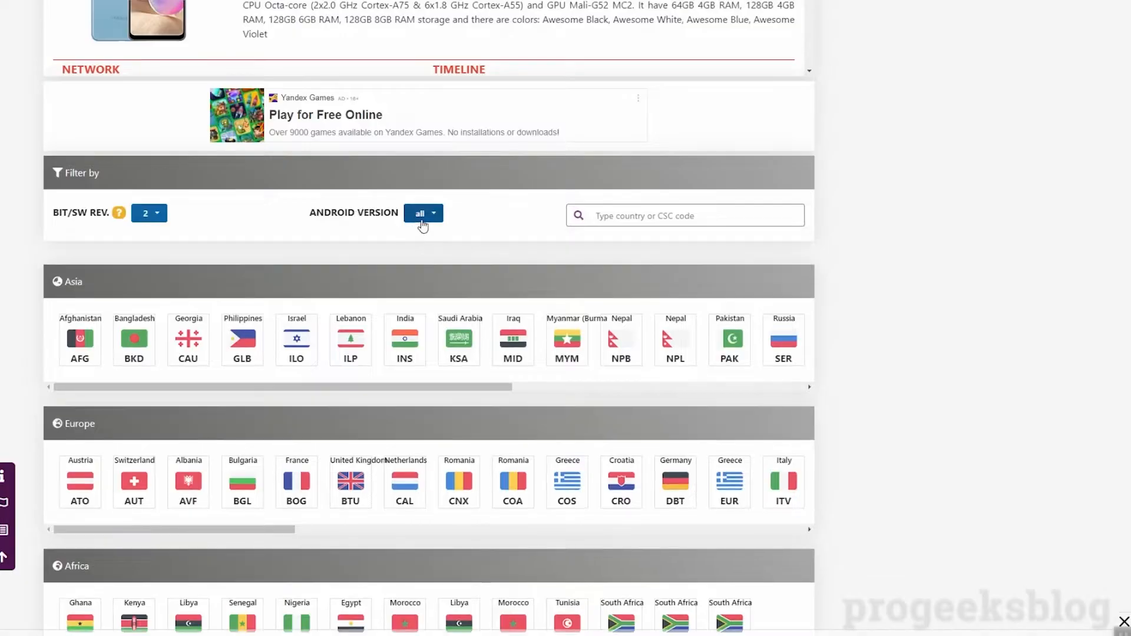
{"action": "left_click", "coordinate": [421, 212]}
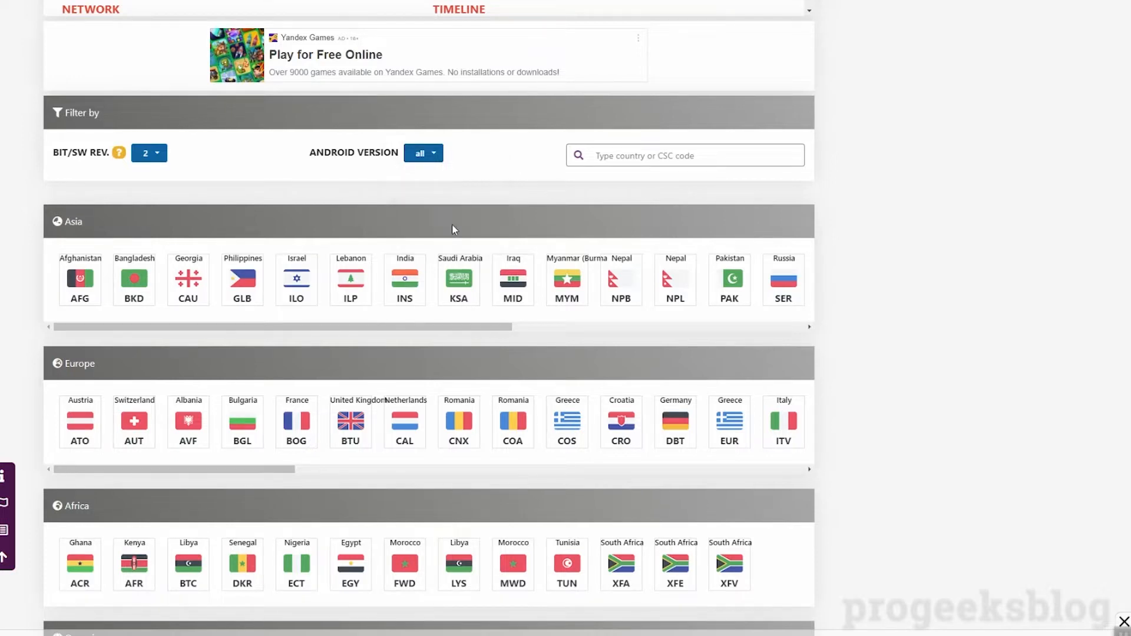
{"action": "left_click", "coordinate": [423, 152]}
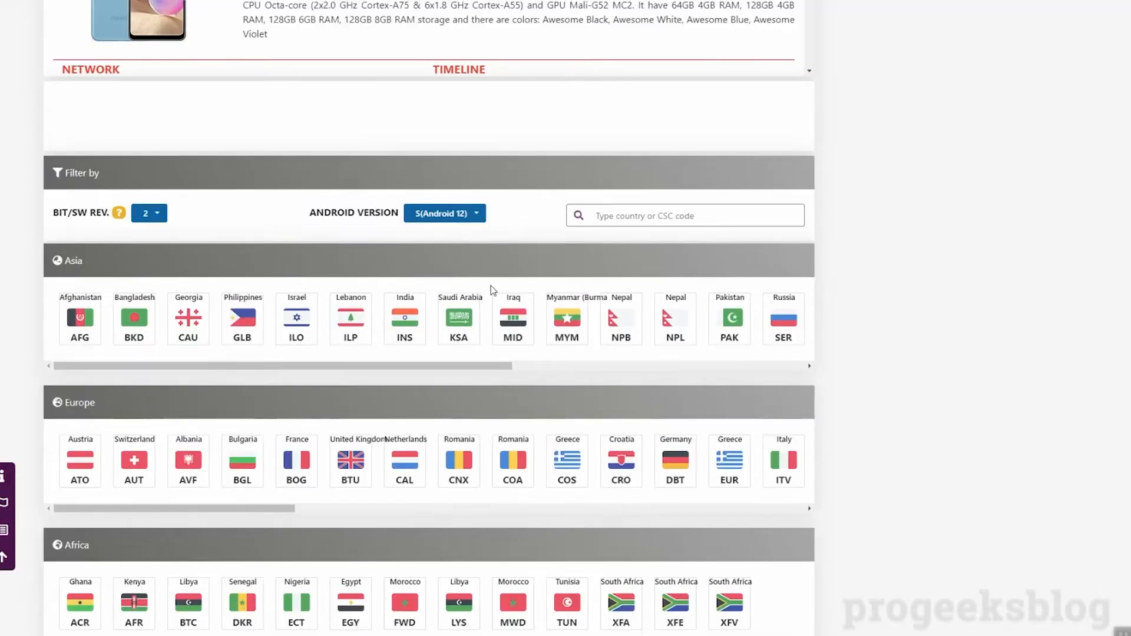
{"action": "scroll", "scroll_direction": "down", "scroll_amount": 3}
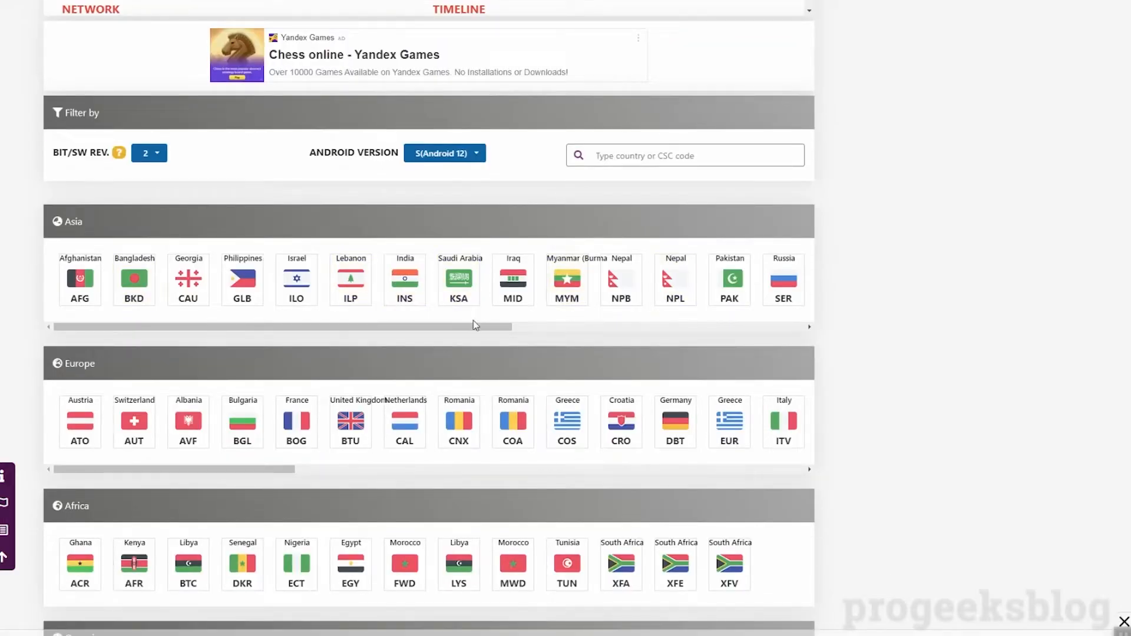
{"action": "scroll", "scroll_direction": "right", "scroll_amount": 3}
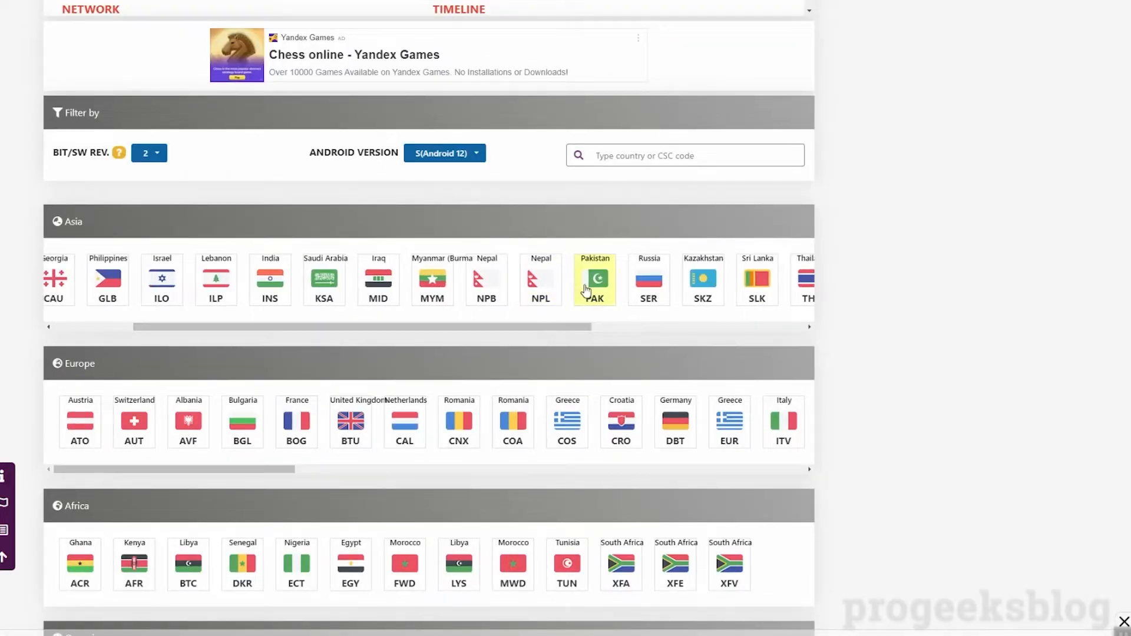
- Show the Pakistan (PAK) SM-A325F firmware table, topped by build A325FXXU2BVH1
{"action": "scroll", "scroll_direction": "up", "scroll_amount": 3}
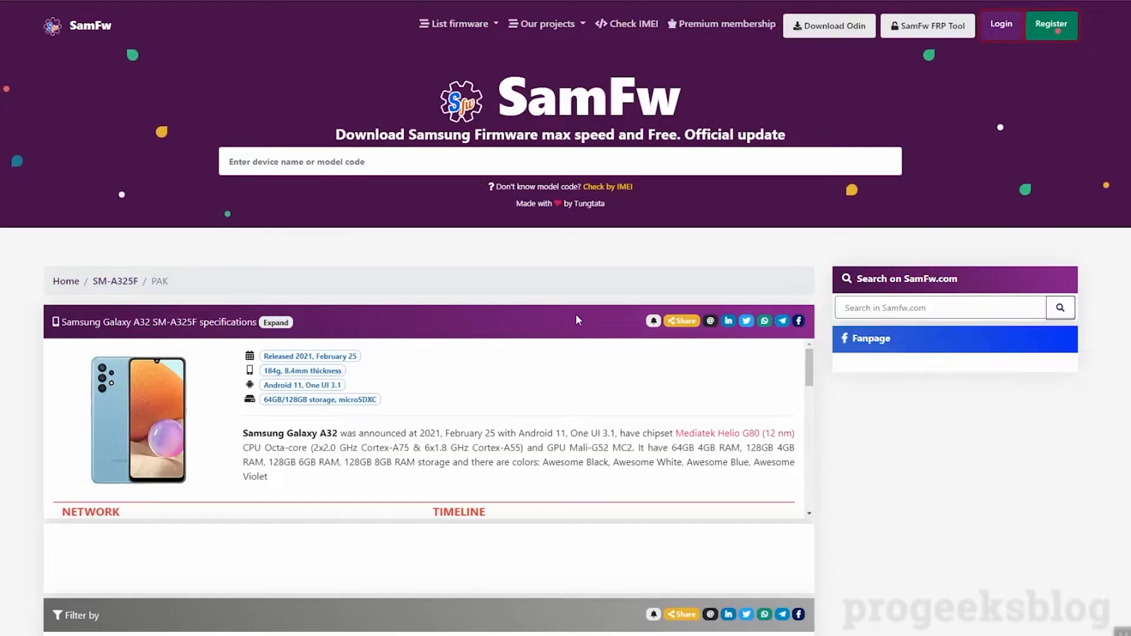
{"action": "scroll", "scroll_direction": "down", "scroll_amount": 3}
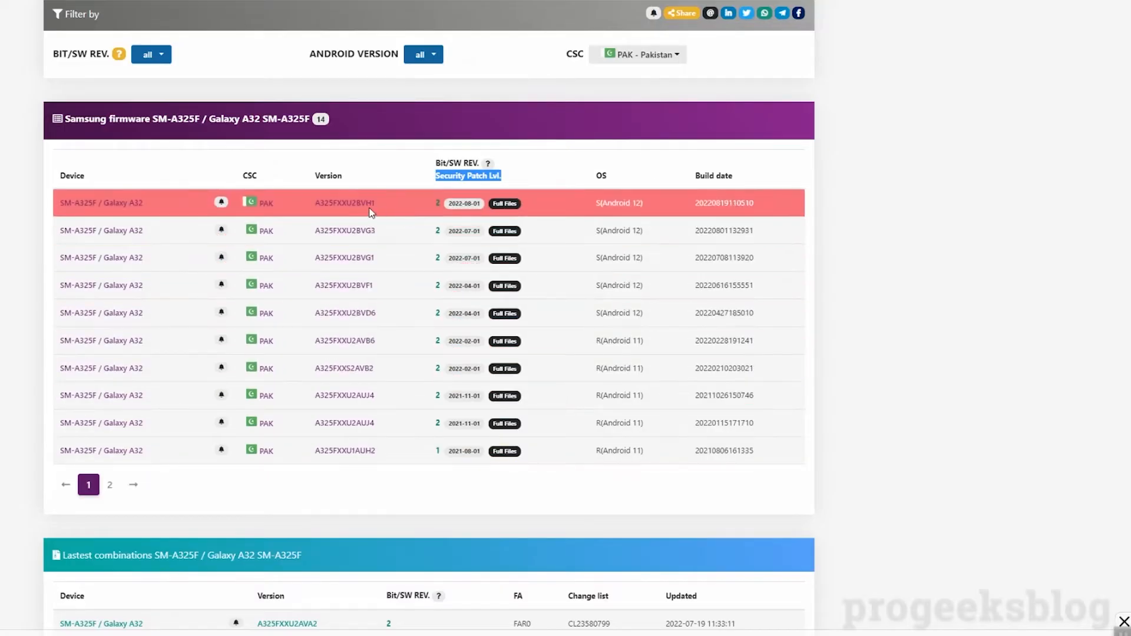
- Open build A325FXXU2BVH1, start its 5.03 GB browser download, then stop it
{"action": "left_click", "coordinate": [345, 203]}
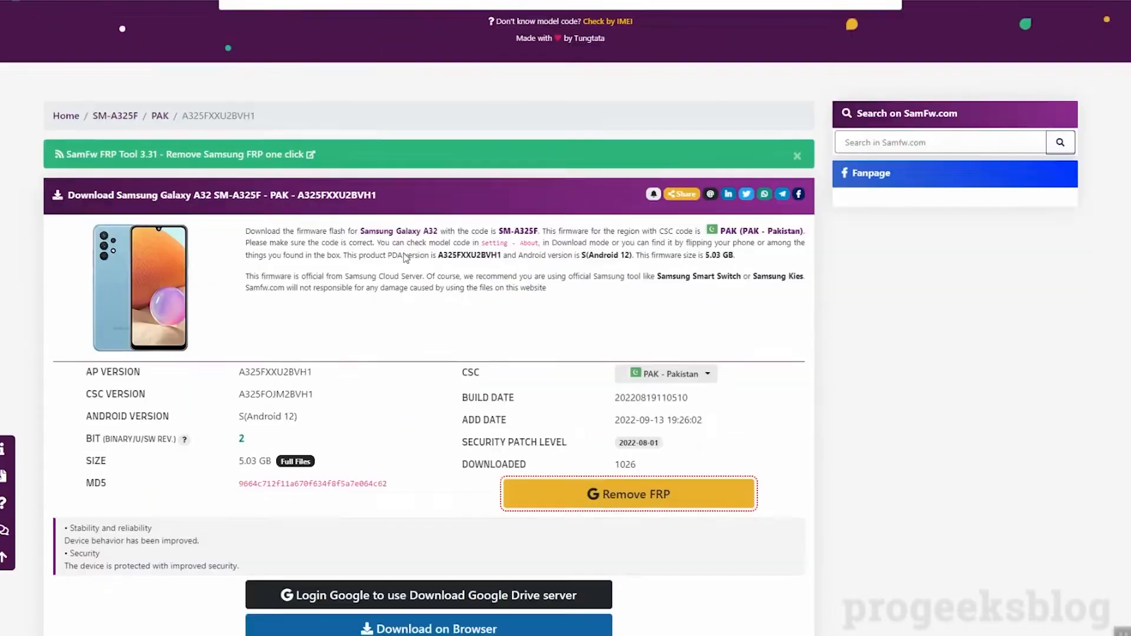
{"action": "scroll", "scroll_direction": "down", "scroll_amount": 3}
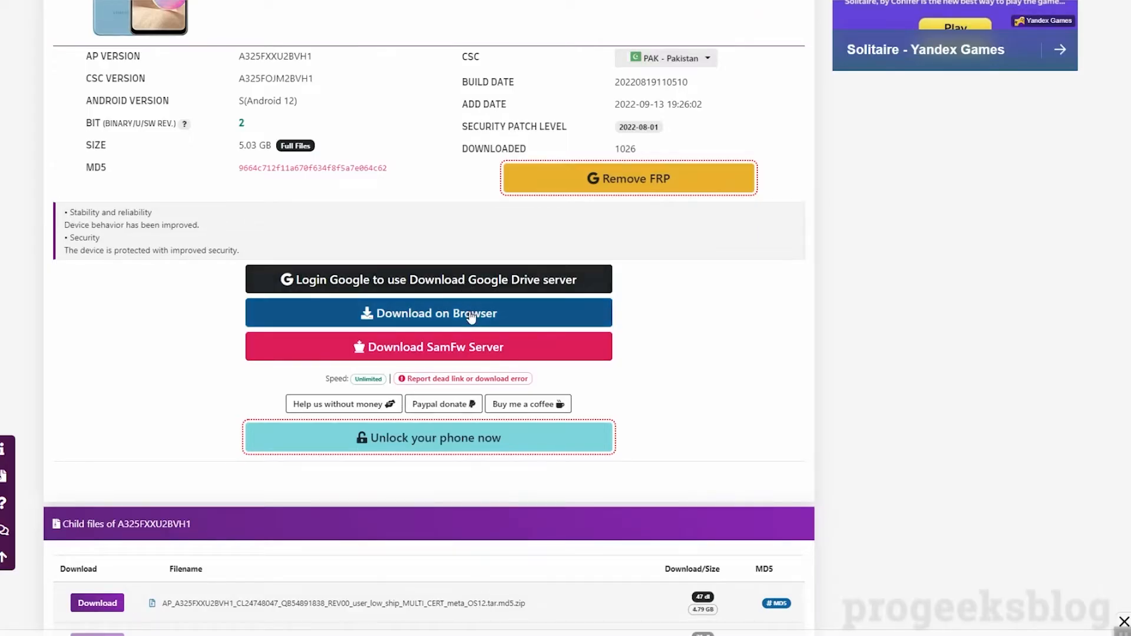
{"action": "mouse_move", "coordinate": [472, 359]}
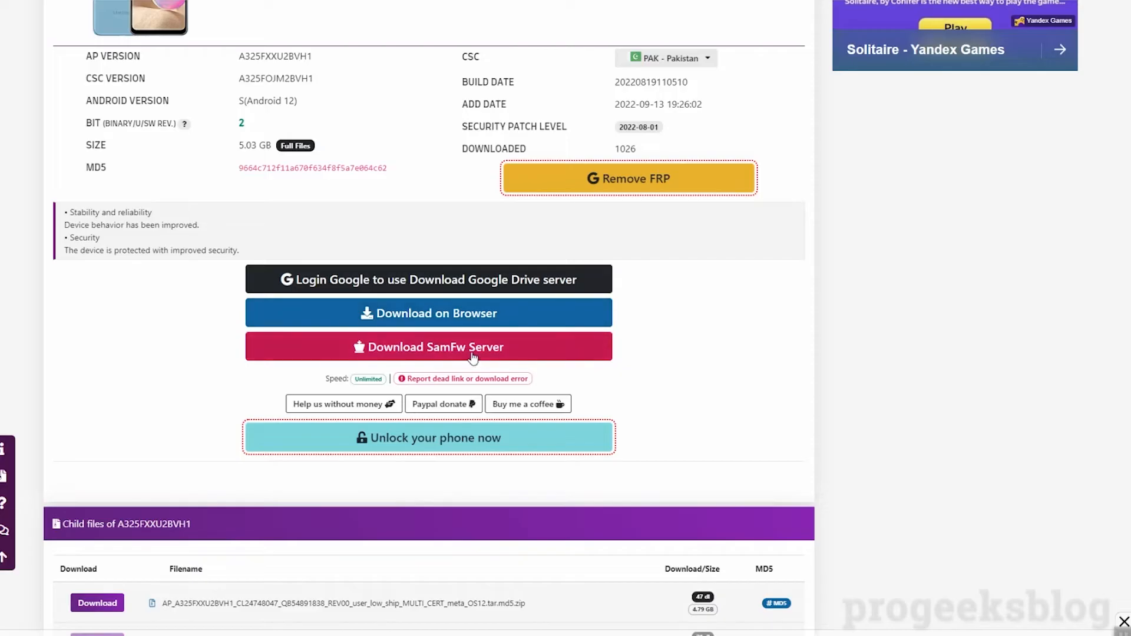
{"action": "mouse_move", "coordinate": [461, 326]}
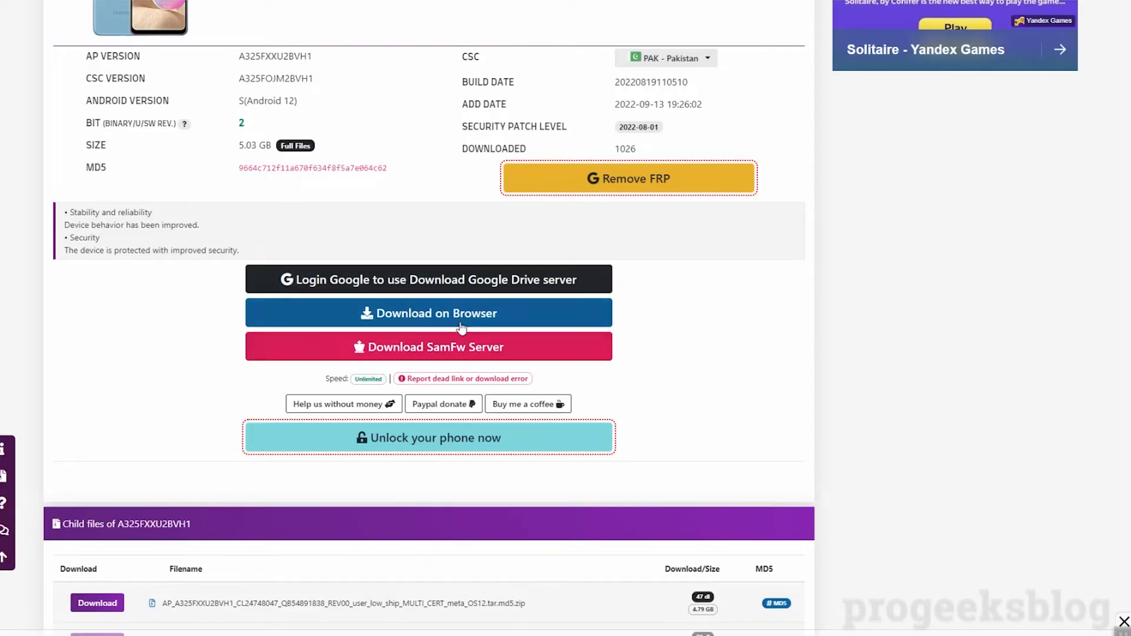
{"action": "mouse_move", "coordinate": [496, 326]}
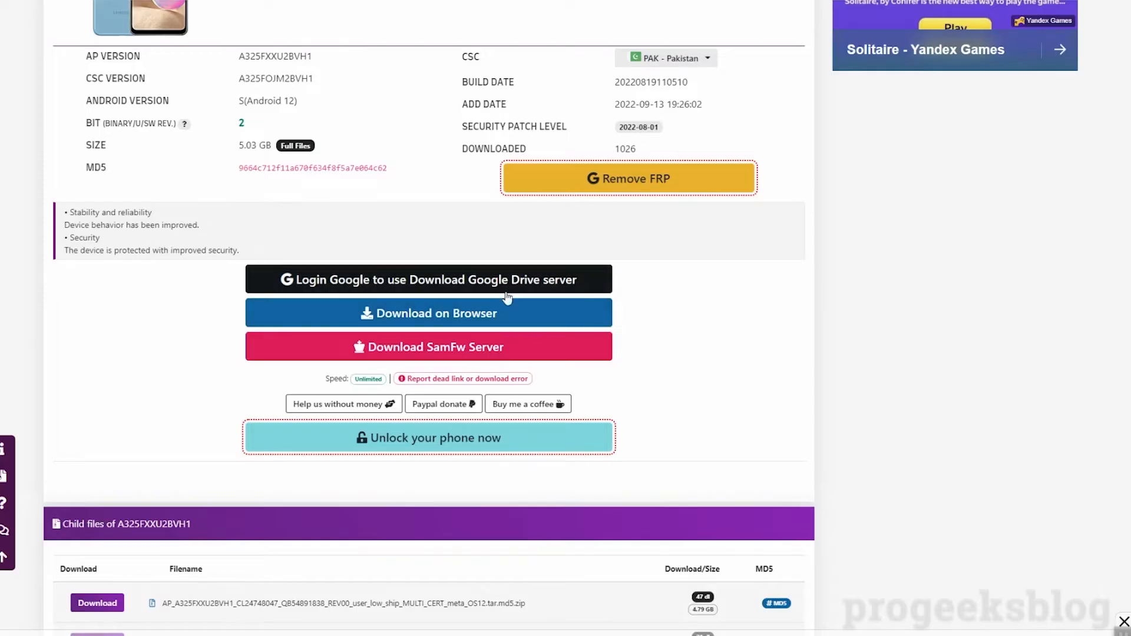
{"action": "mouse_move", "coordinate": [504, 313]}
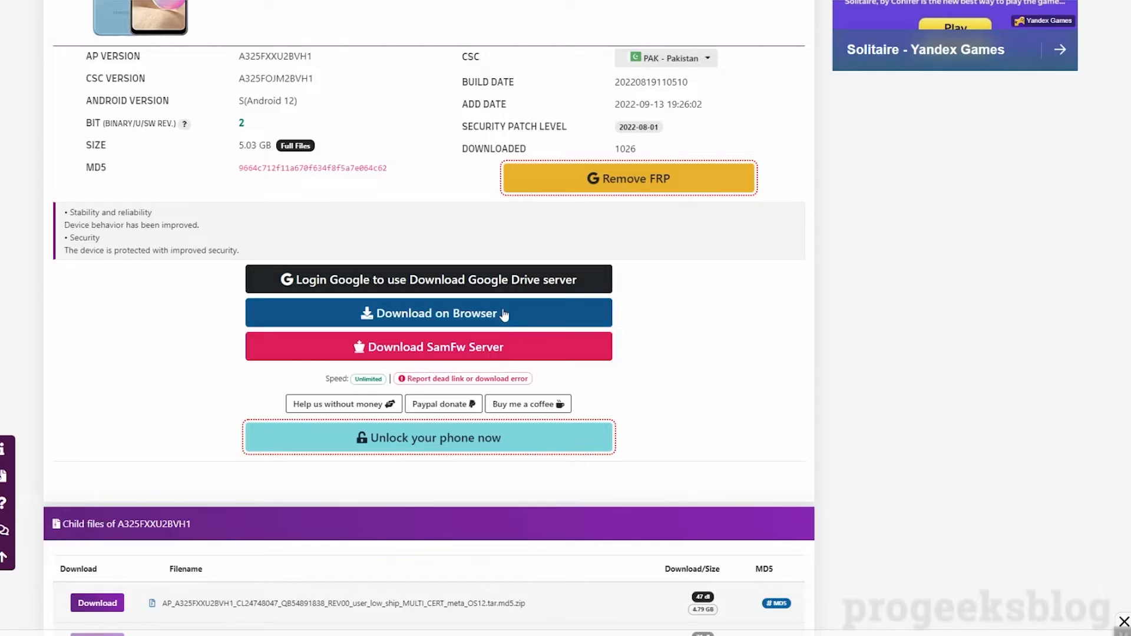
{"action": "left_click", "coordinate": [428, 313]}
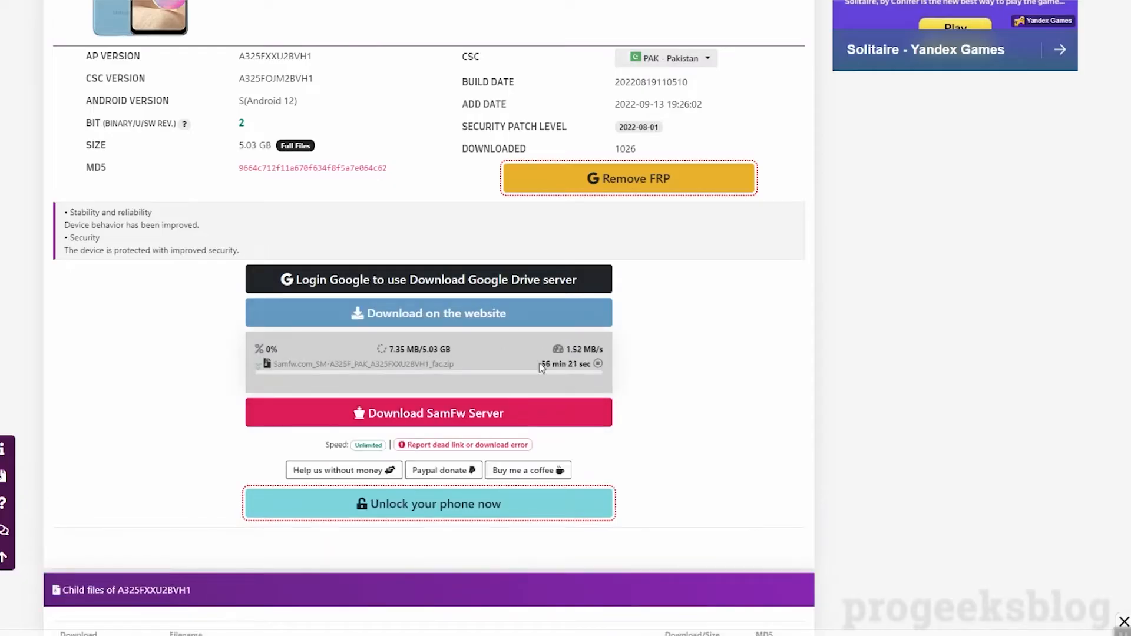
{"action": "mouse_move", "coordinate": [597, 363]}
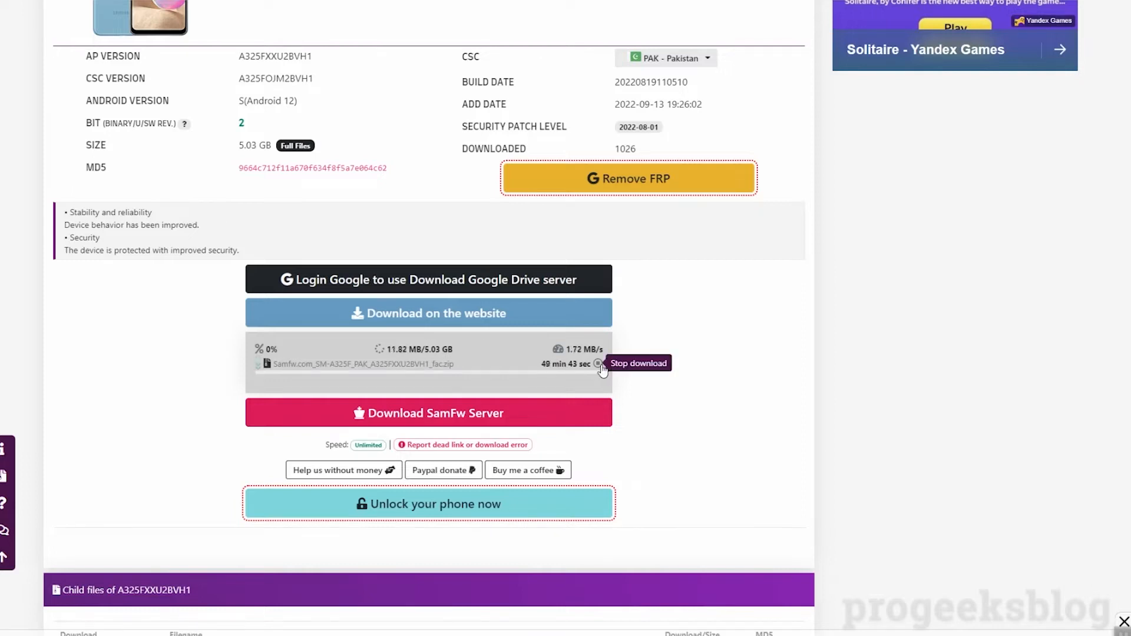
{"action": "left_click", "coordinate": [597, 363]}
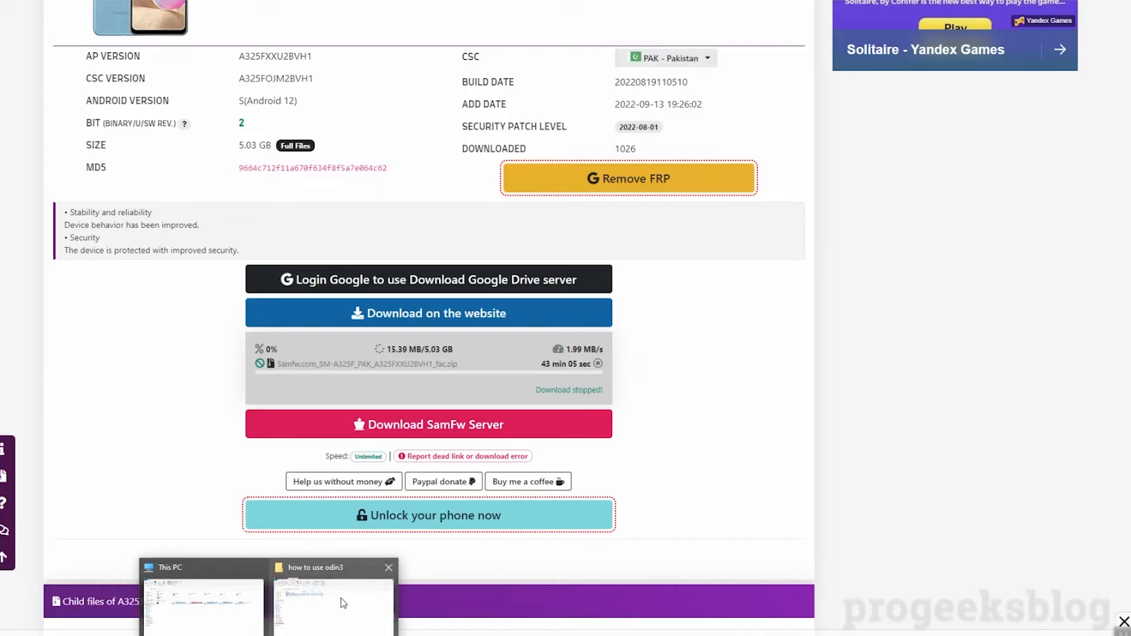
- Switch to the 'how to use odin3' Explorer folder and deselect the three files
{"action": "left_click", "coordinate": [332, 597]}
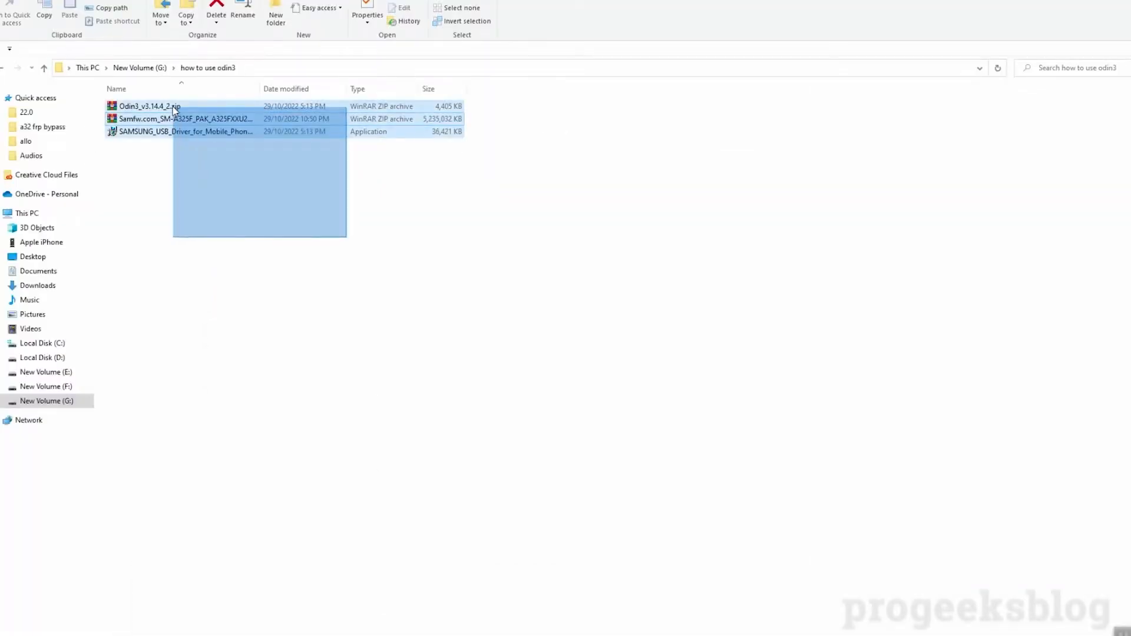
{"action": "left_click", "coordinate": [222, 174]}
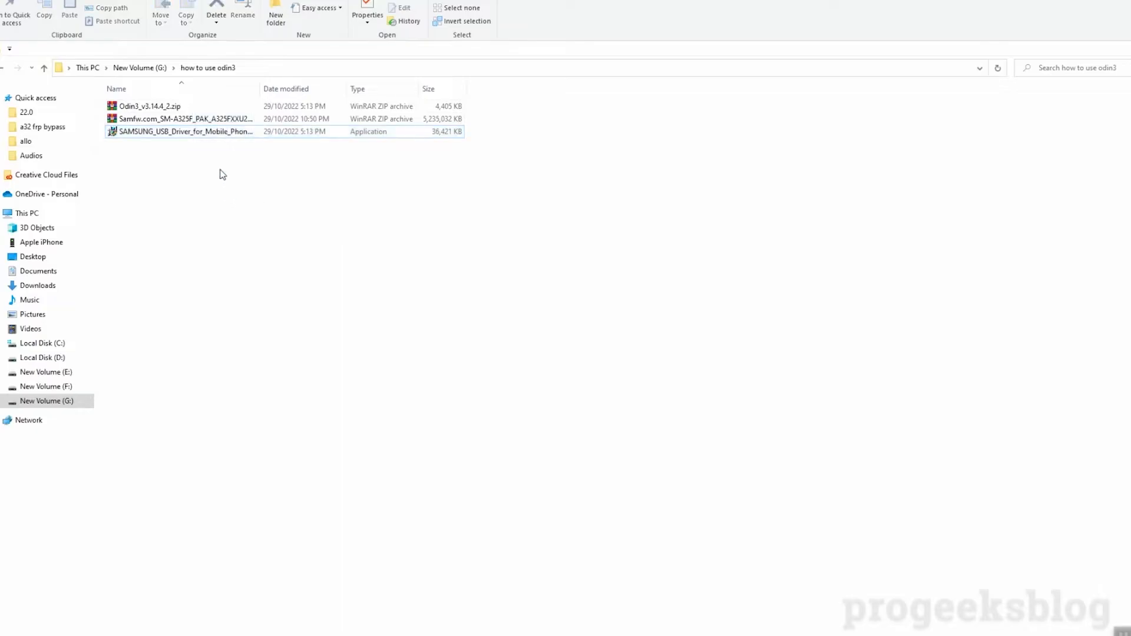